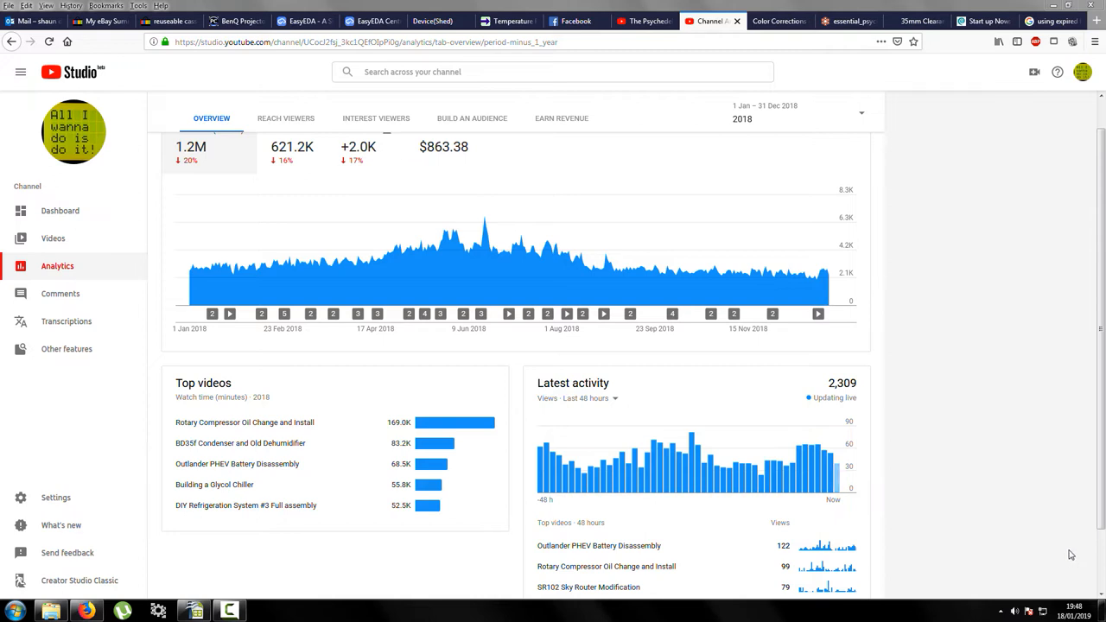
{"action": "mouse_move", "coordinate": [320, 239]}
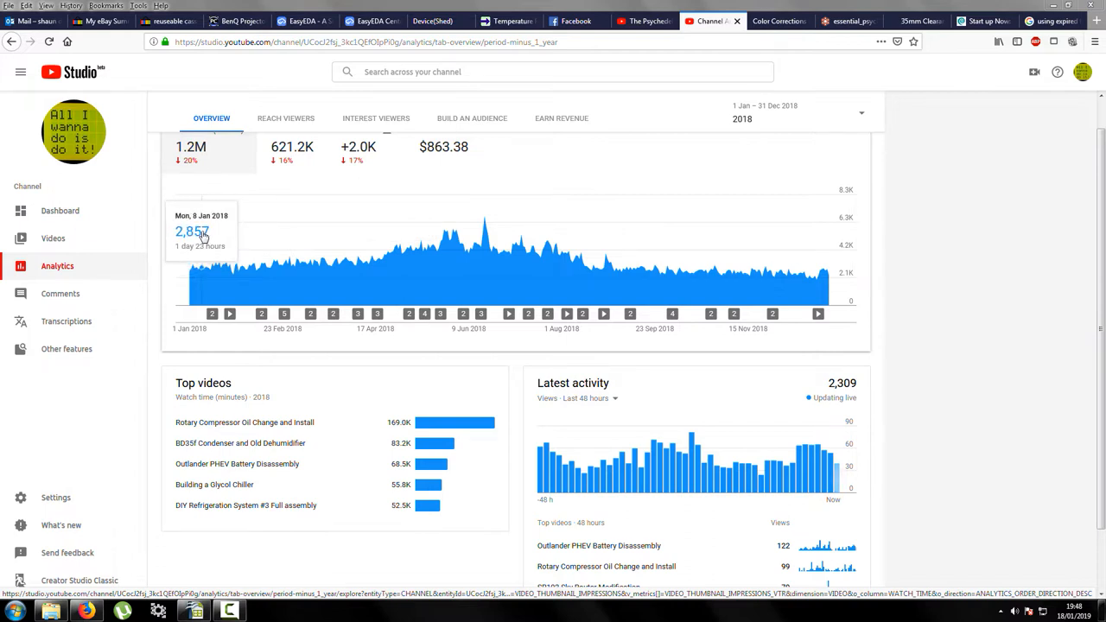
{"action": "mouse_move", "coordinate": [581, 266]}
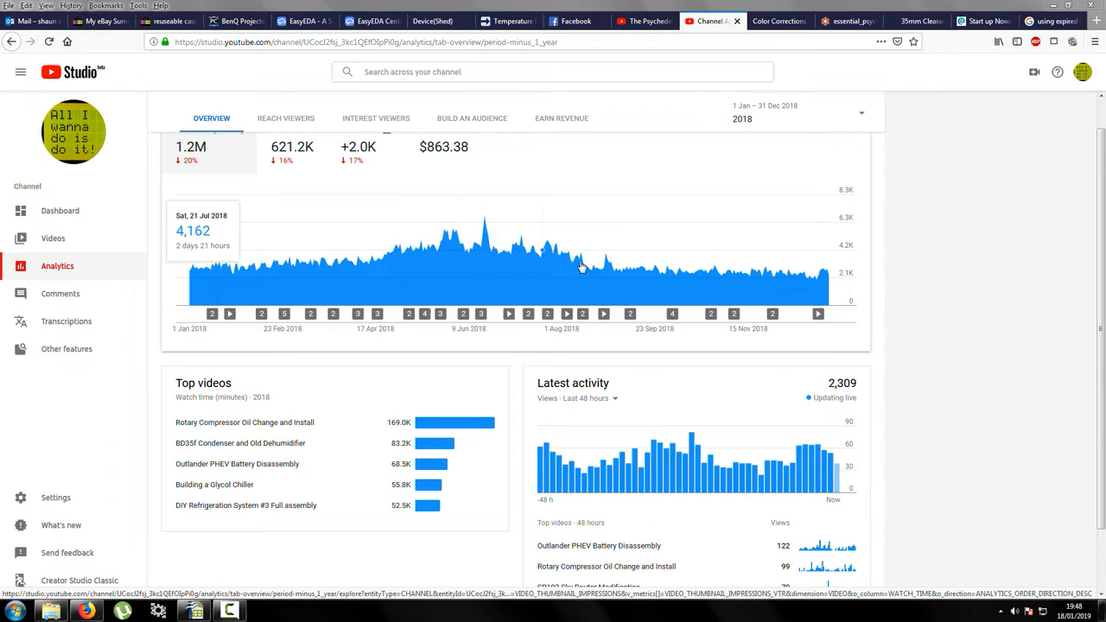
{"action": "mouse_move", "coordinate": [484, 254]}
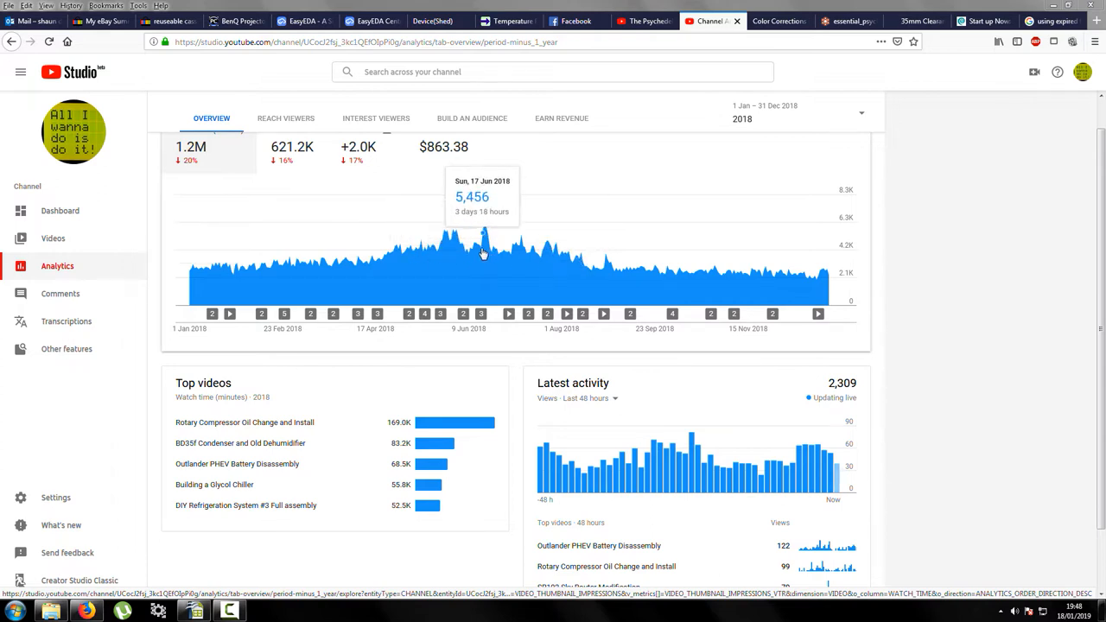
{"action": "mouse_move", "coordinate": [491, 251]}
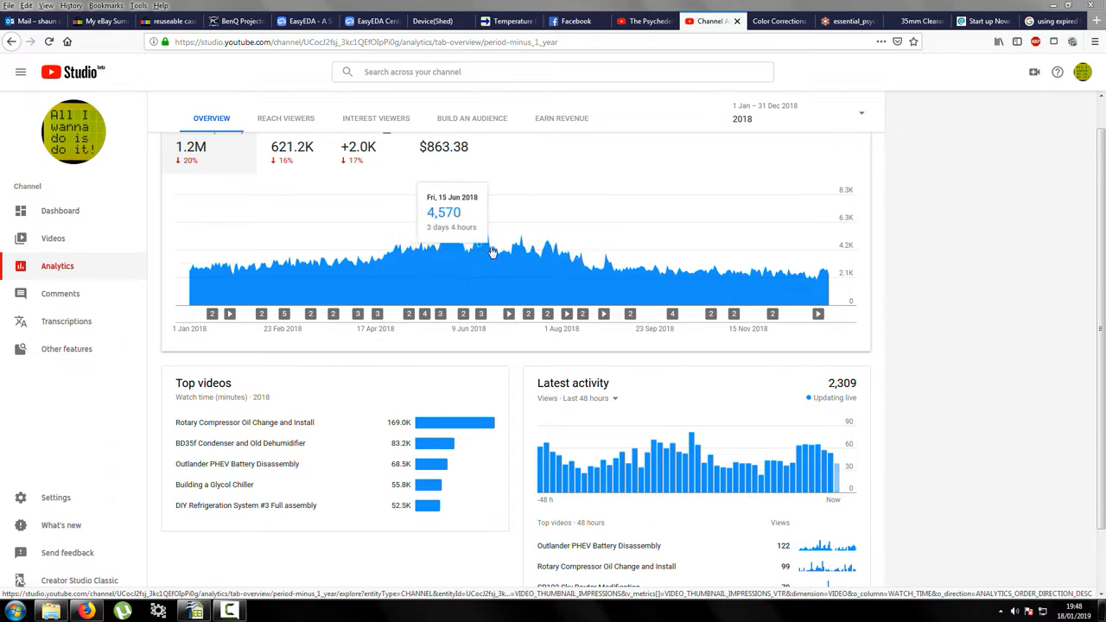
{"action": "mouse_move", "coordinate": [495, 242]}
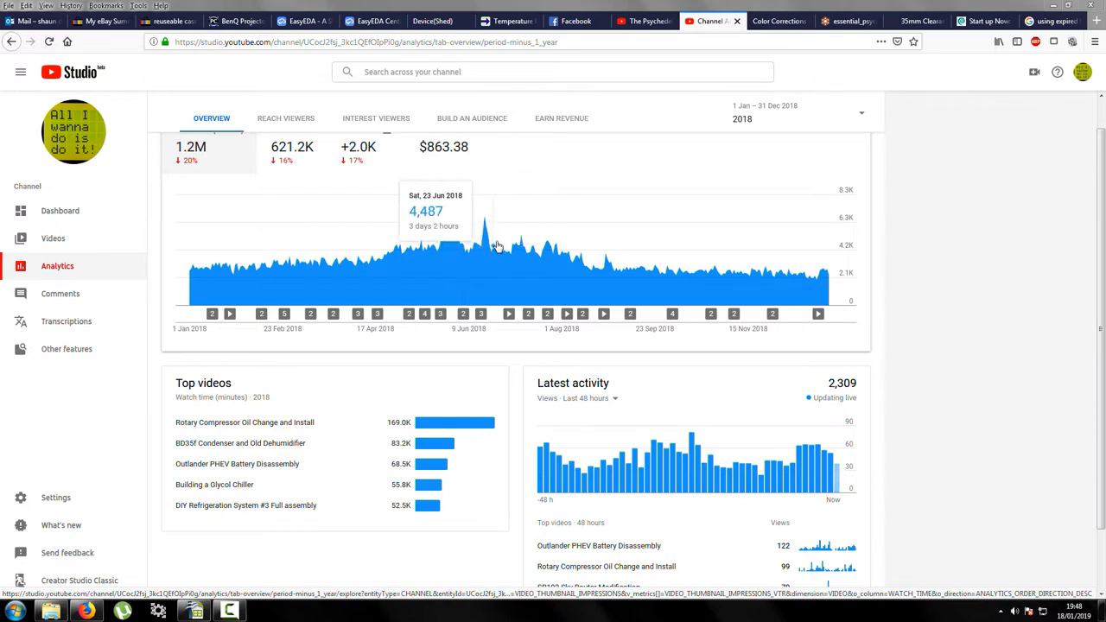
{"action": "mouse_move", "coordinate": [390, 242]}
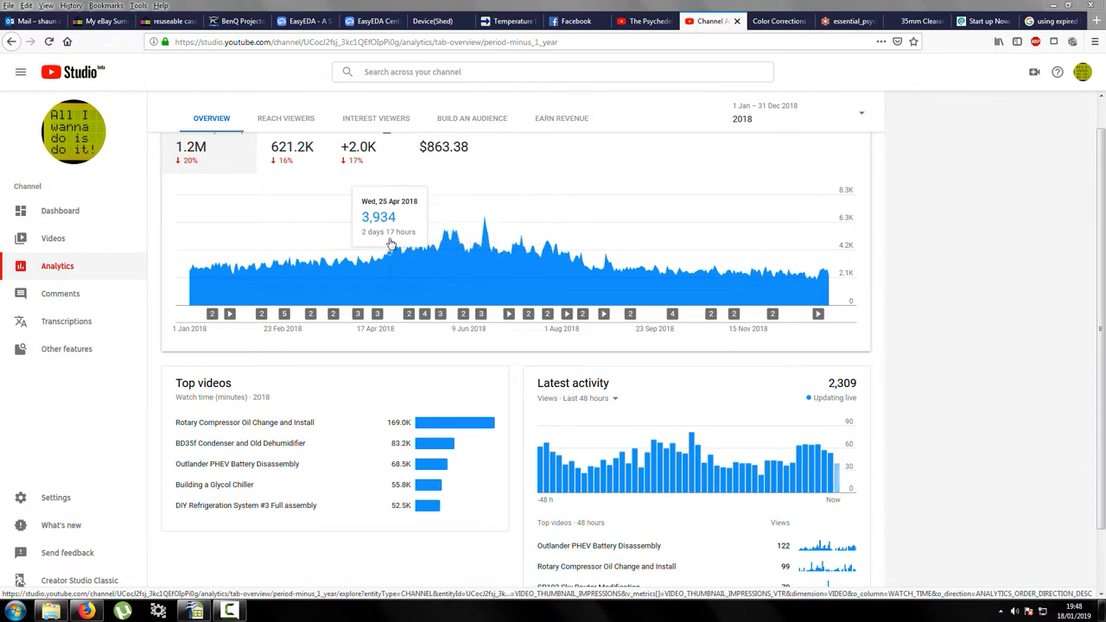
{"action": "mouse_move", "coordinate": [733, 285]}
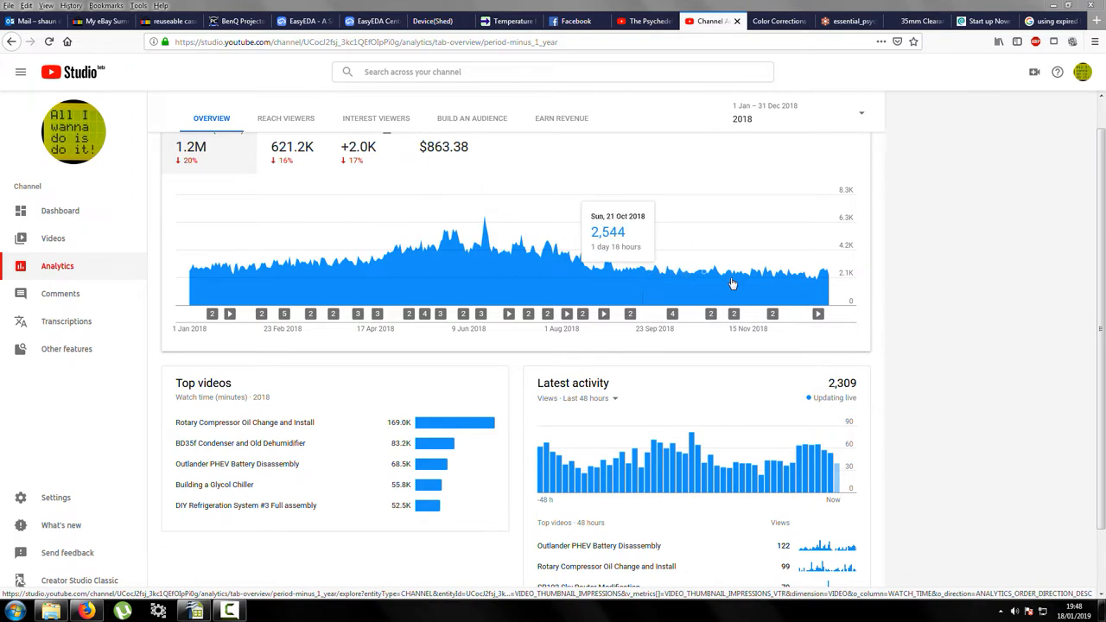
{"action": "mouse_move", "coordinate": [706, 274]}
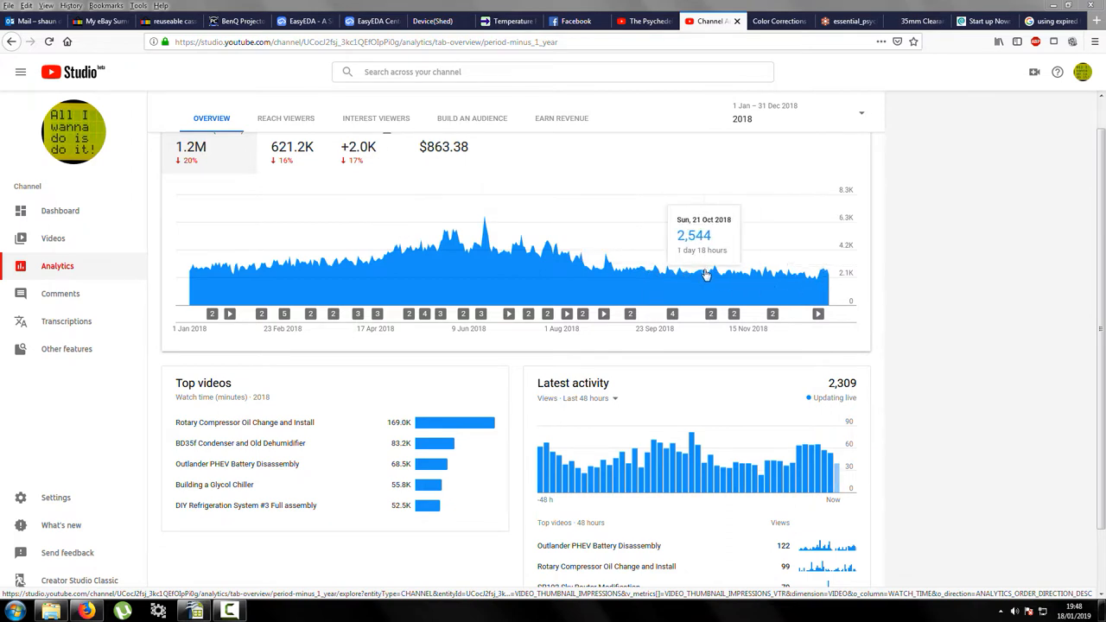
{"action": "mouse_move", "coordinate": [756, 125]}
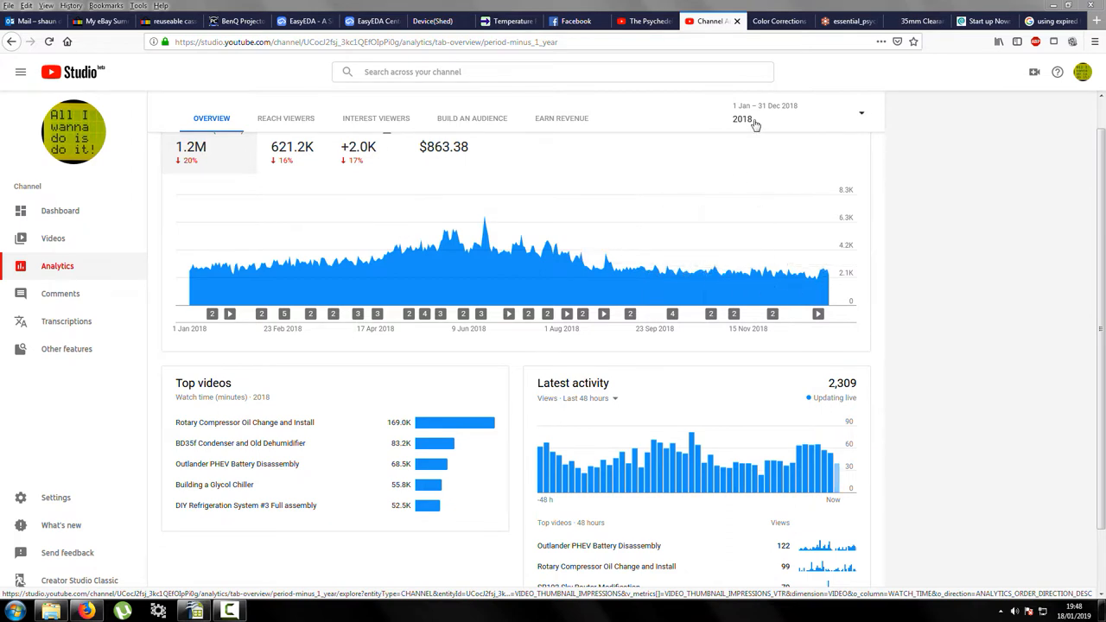
Step: Switch the Analytics reporting period to 2019, then bring up the solar watt-hours spreadsheet
{"action": "left_click", "coordinate": [795, 113]}
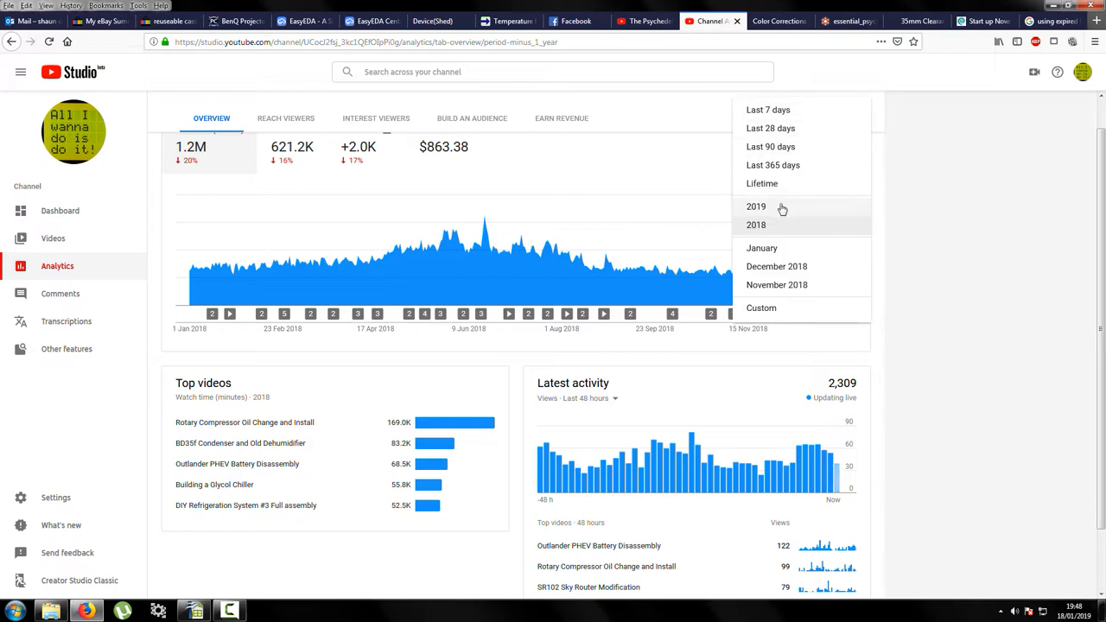
{"action": "left_click", "coordinate": [756, 206]}
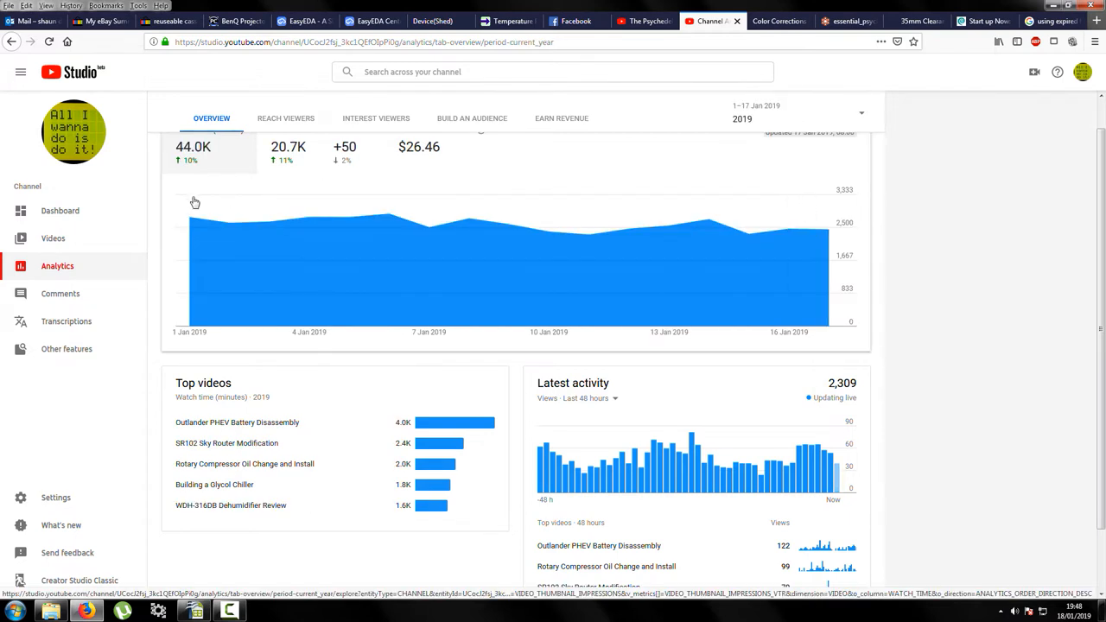
{"action": "mouse_move", "coordinate": [862, 253]}
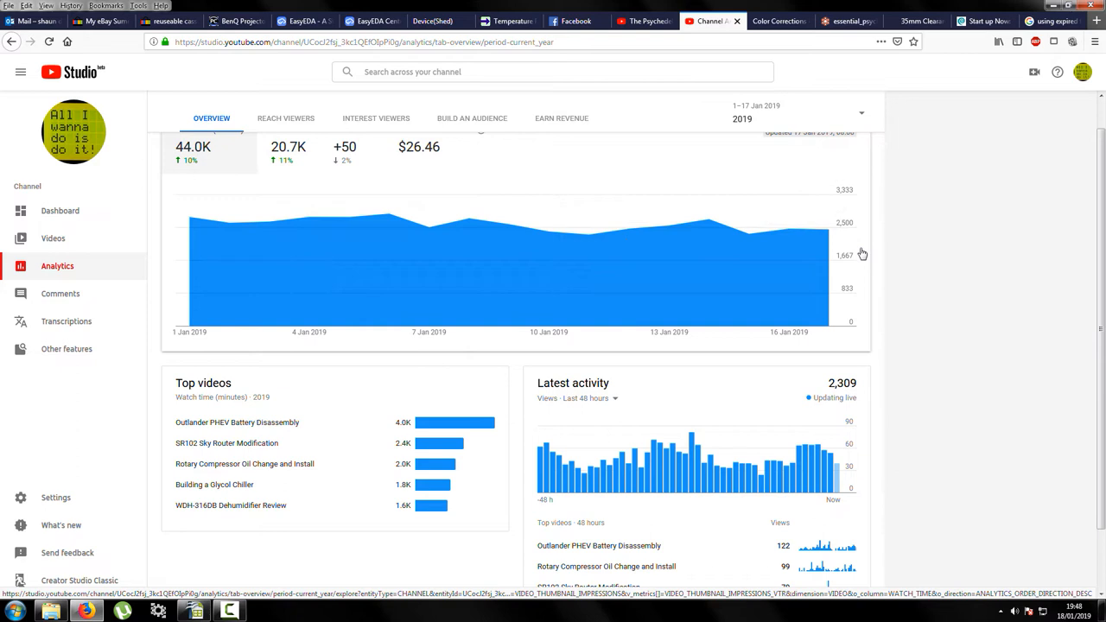
{"action": "mouse_move", "coordinate": [303, 226]}
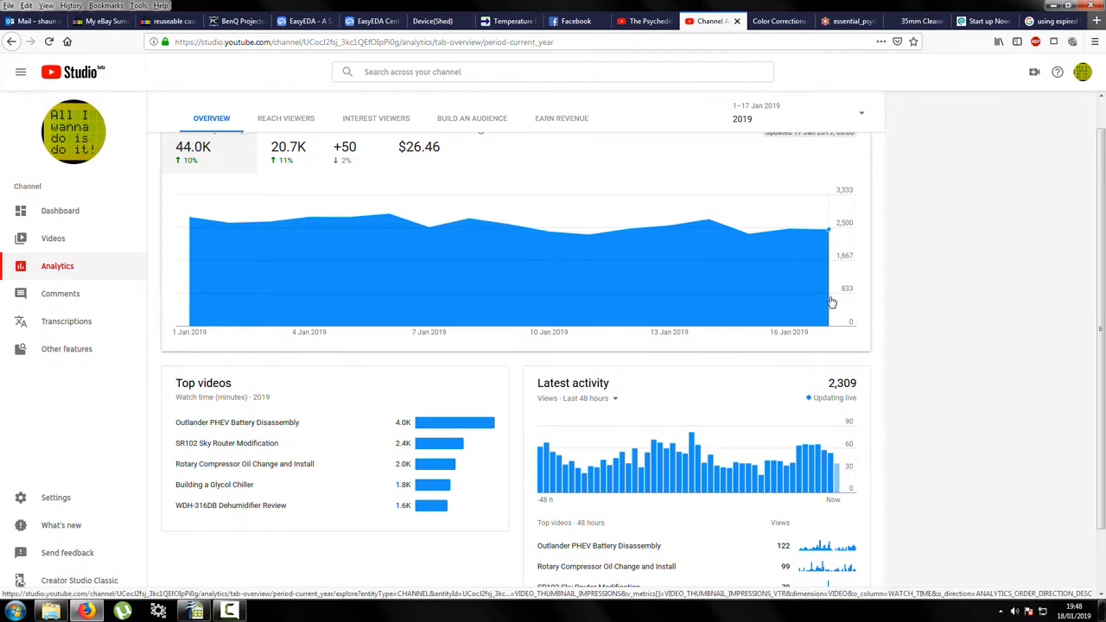
{"action": "left_click", "coordinate": [194, 611]}
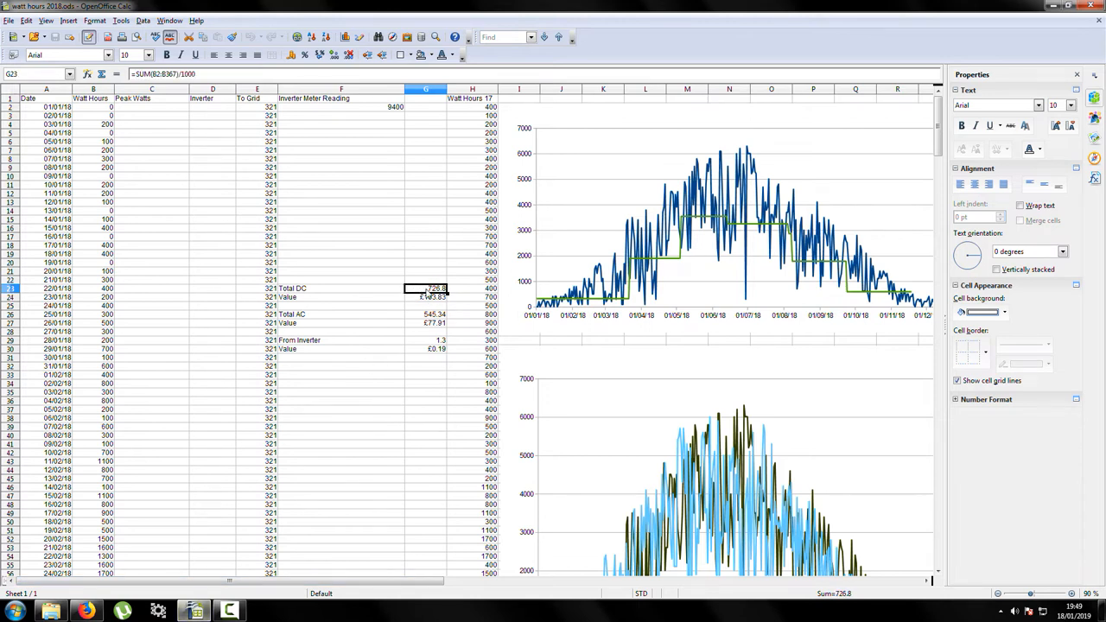
{"action": "left_click", "coordinate": [425, 297]}
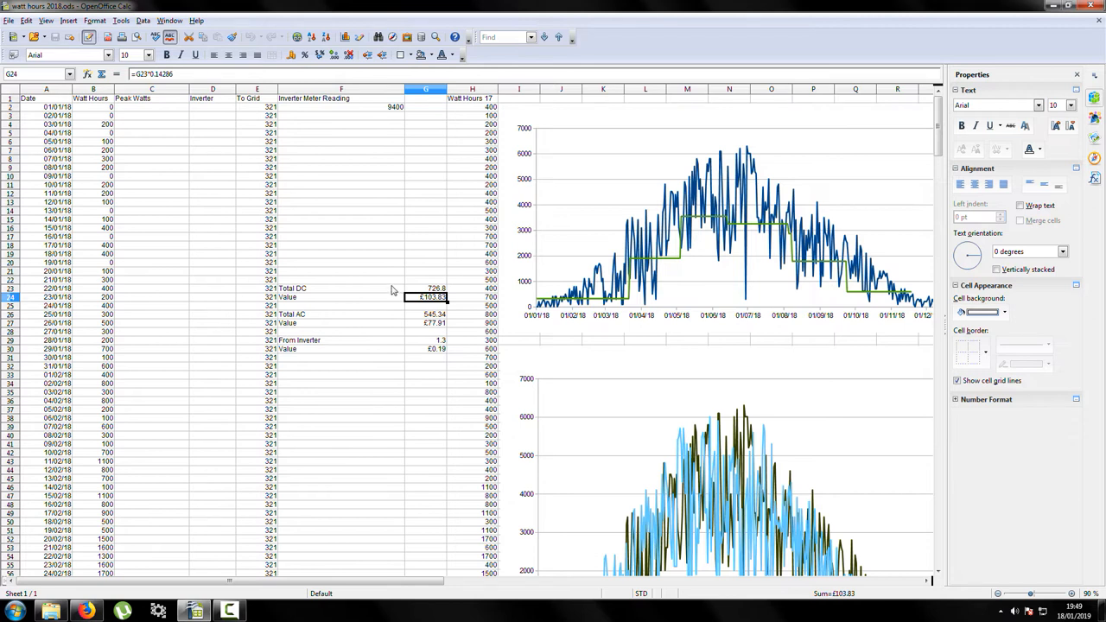
{"action": "left_click", "coordinate": [340, 296]}
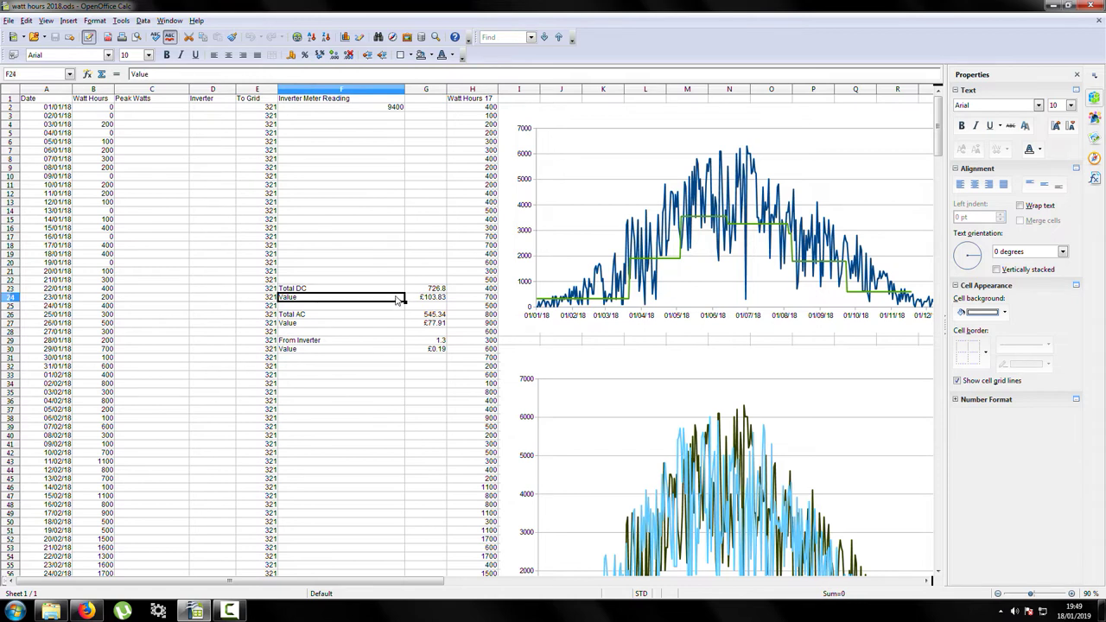
{"action": "left_click", "coordinate": [337, 288]}
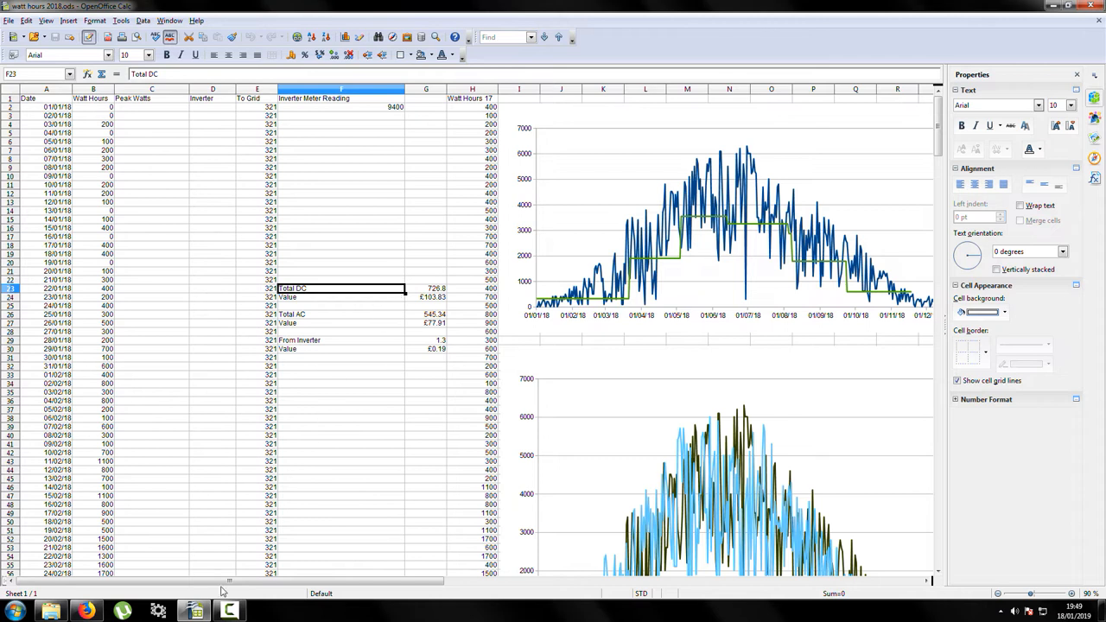
{"action": "left_click", "coordinate": [85, 611]}
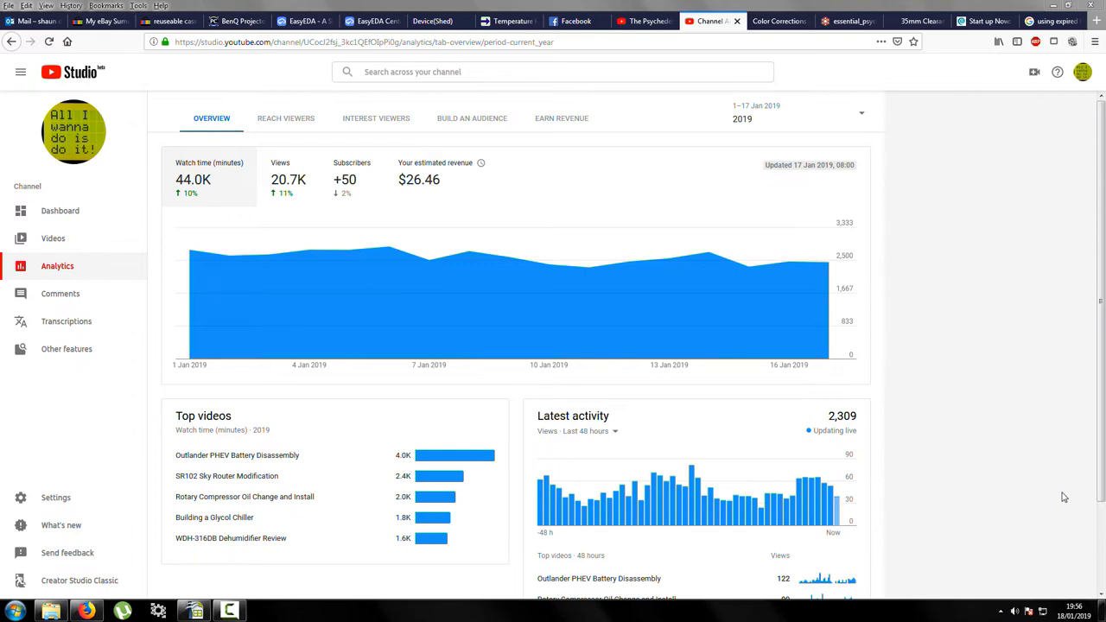
{"action": "mouse_move", "coordinate": [996, 540]}
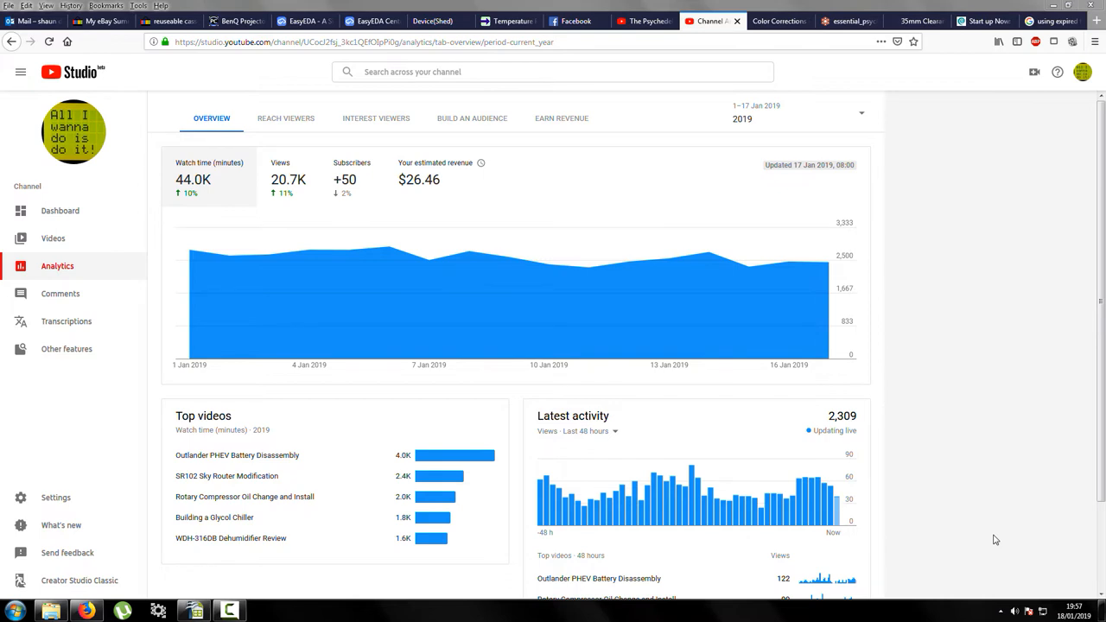
{"action": "mouse_move", "coordinate": [1048, 550]}
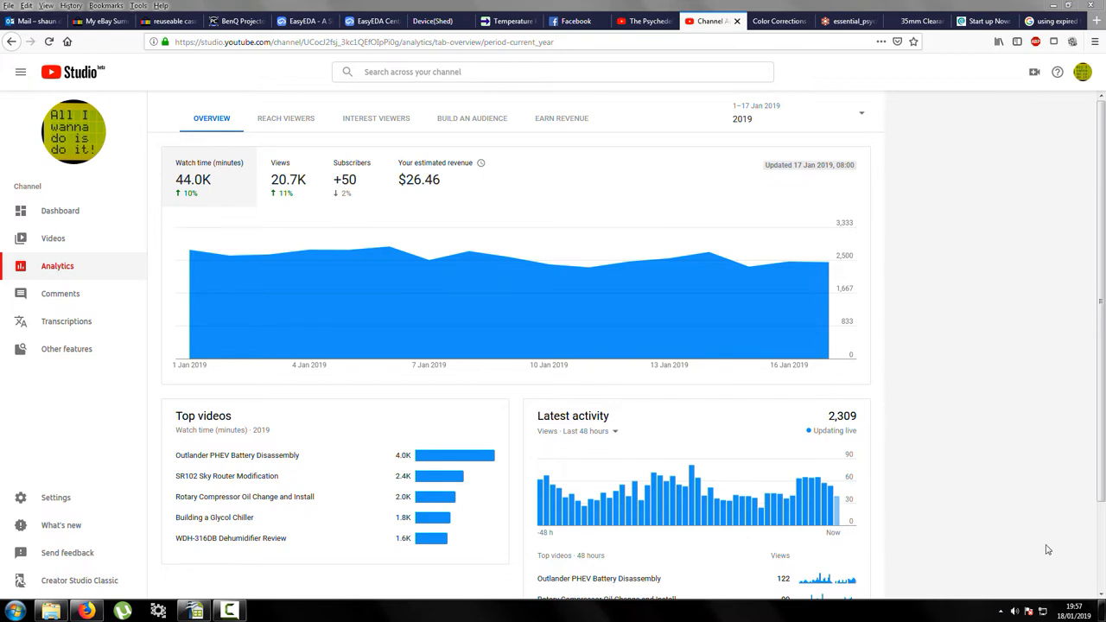